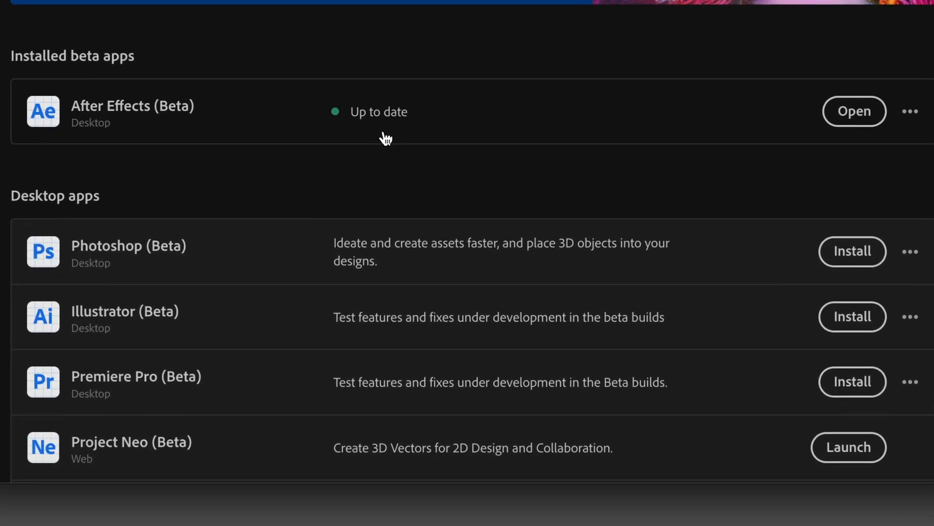
# Step: Launch After Effects (Beta) from the Creative Cloud installed beta apps list
pyautogui.click(855, 111)
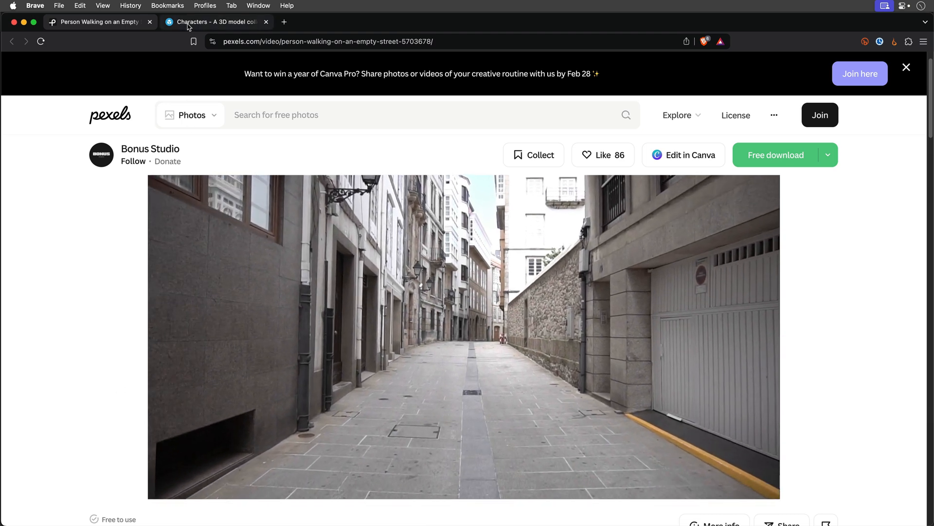
# Step: Switch the browser to the Pexels Characters 3D model collection
pyautogui.click(216, 21)
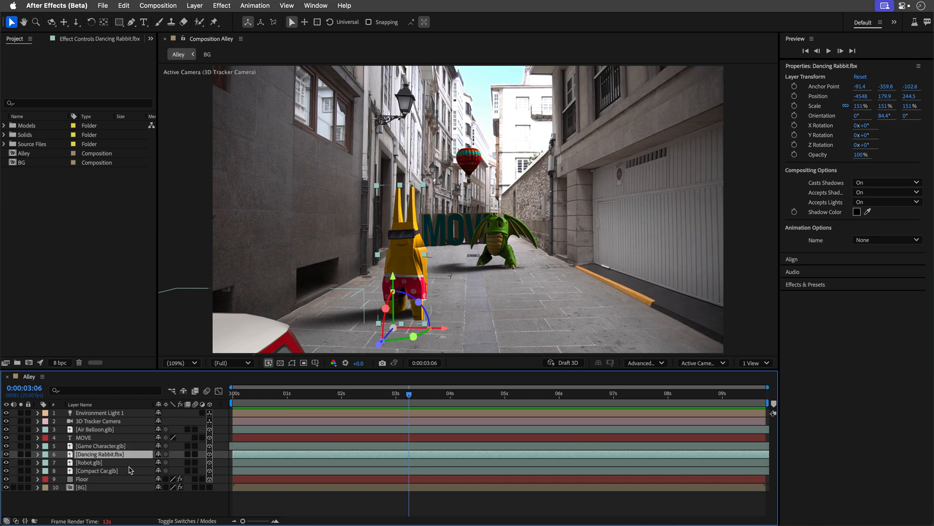
pyautogui.moveTo(818, 182)
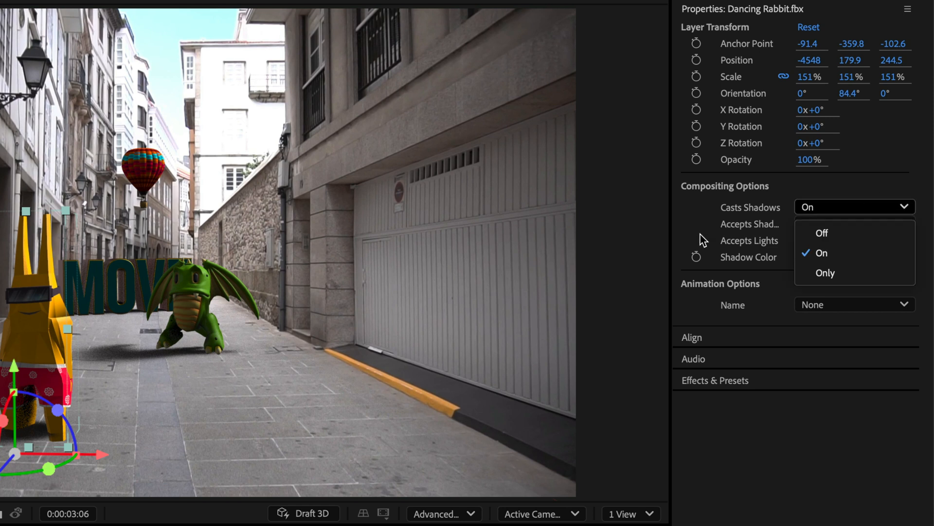
# Step: Keep Casts Shadows on, set the rabbit's animation to mixamo_com and scrub the timeline to preview it
pyautogui.click(822, 253)
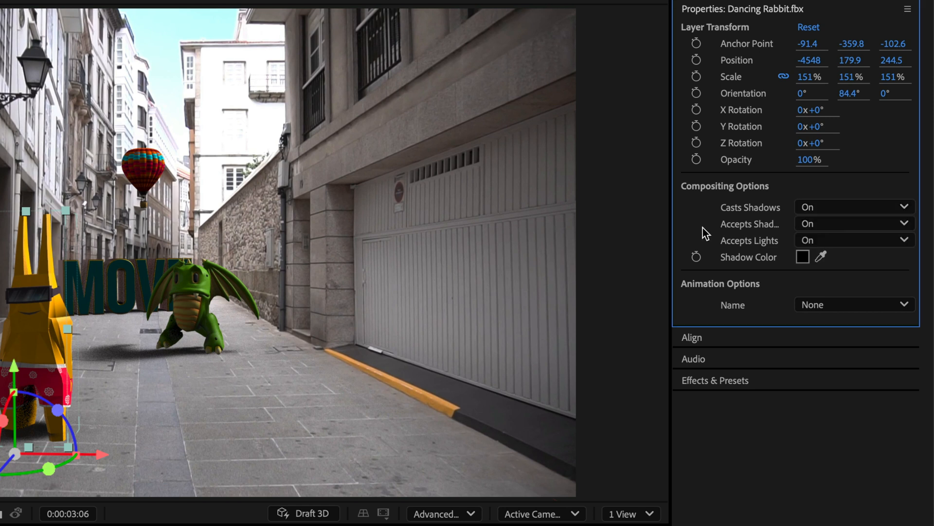
pyautogui.moveTo(721, 287)
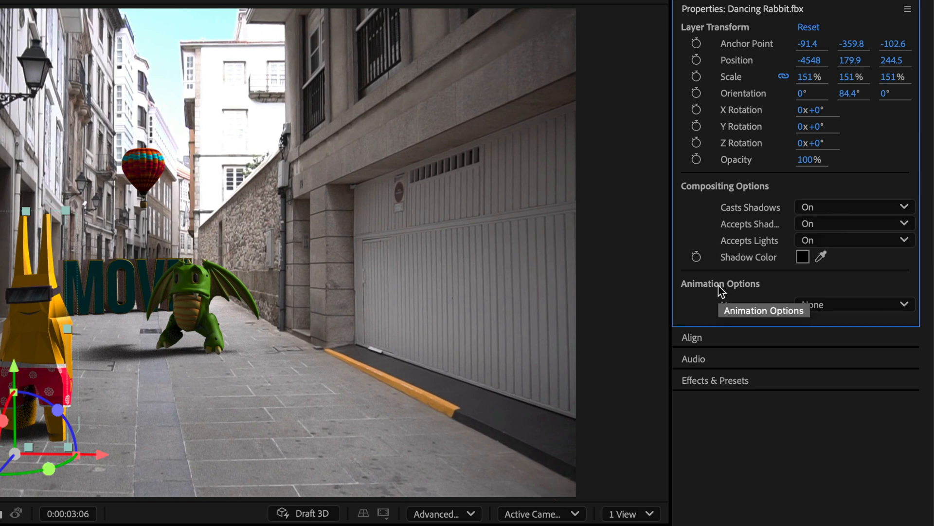
pyautogui.moveTo(189, 509)
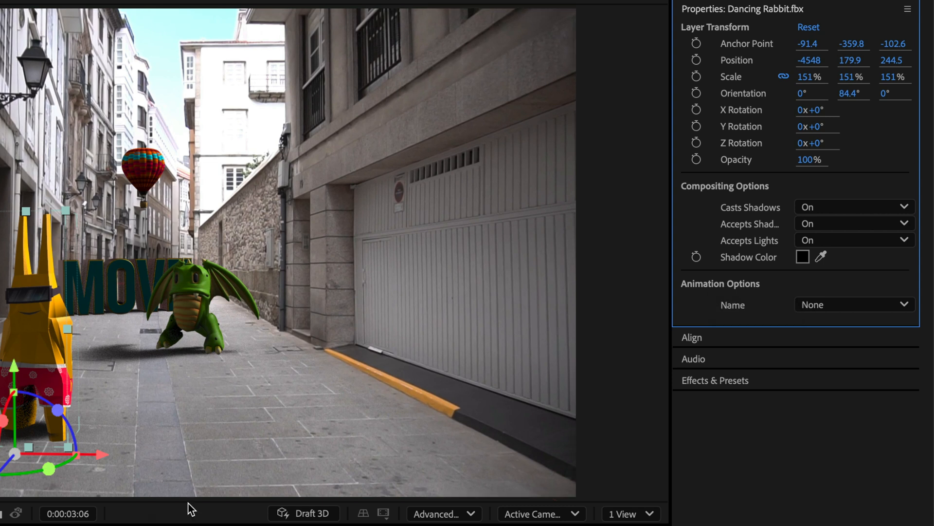
pyautogui.click(855, 304)
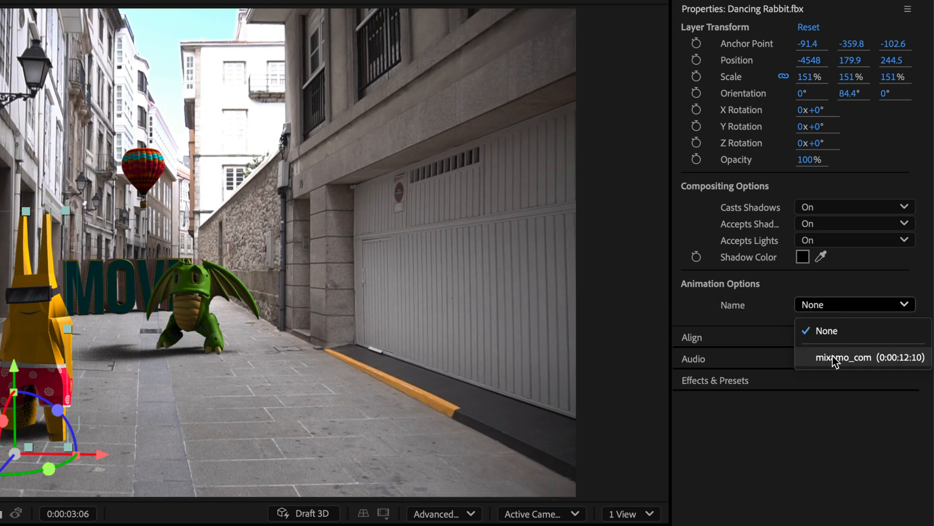
pyautogui.click(843, 357)
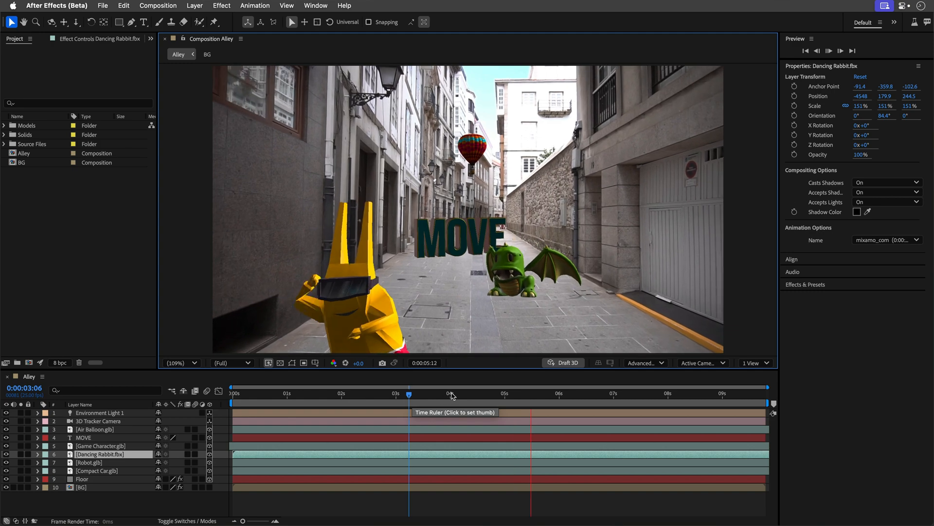
pyautogui.click(365, 394)
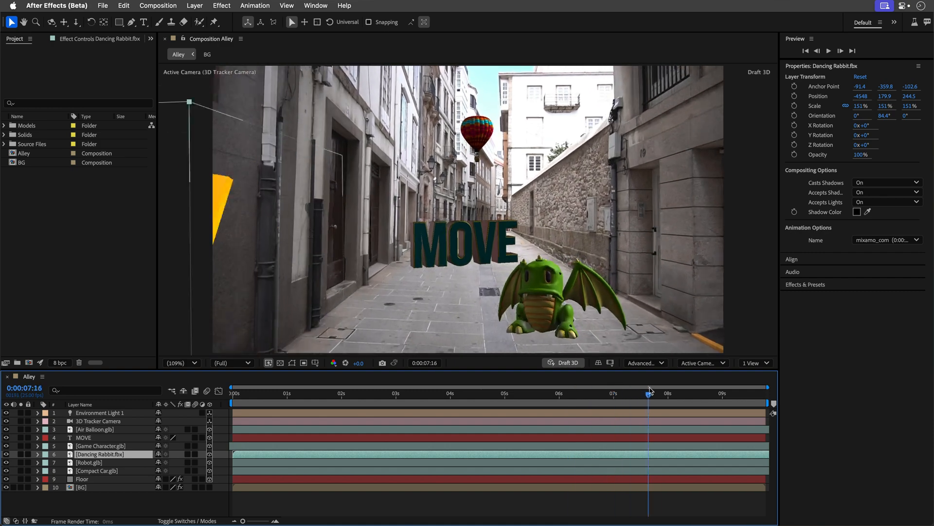
pyautogui.click(424, 395)
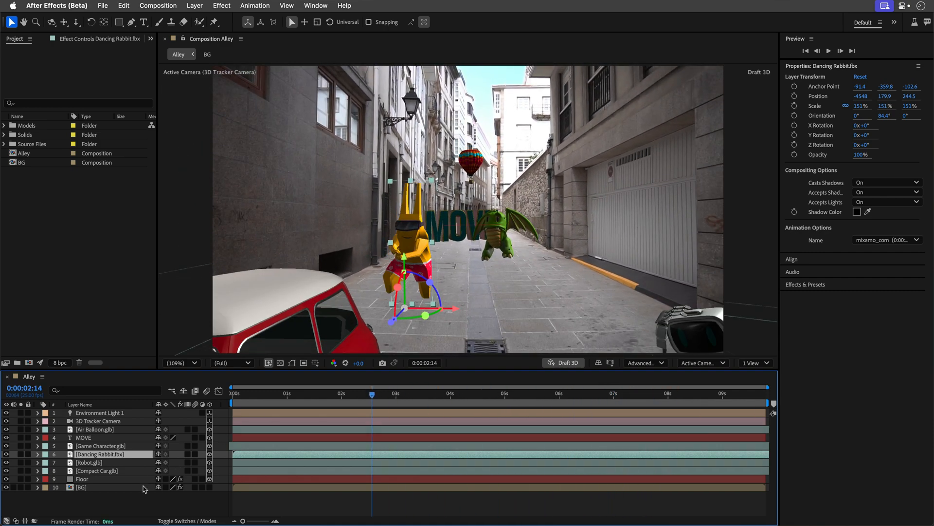
pyautogui.click(82, 437)
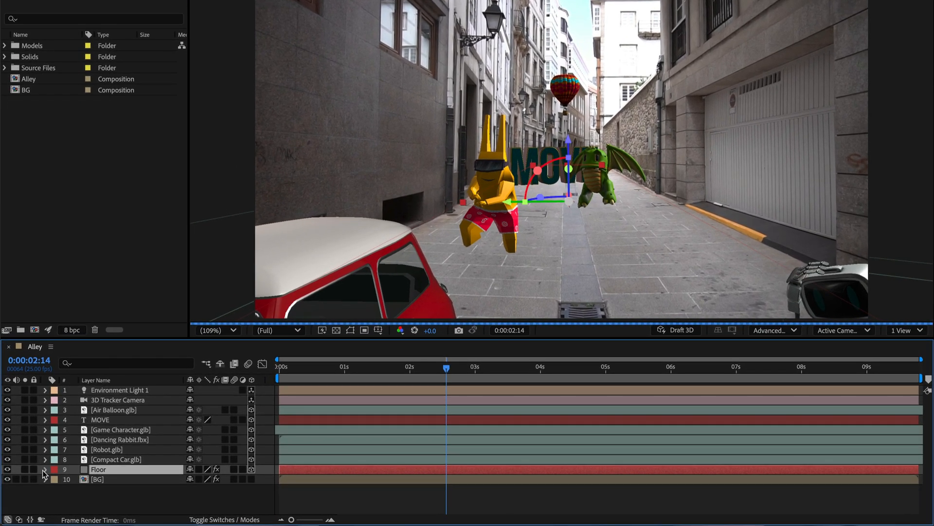
# Step: Duplicate the BG composition in the Project panel to create BG 2
pyautogui.click(45, 473)
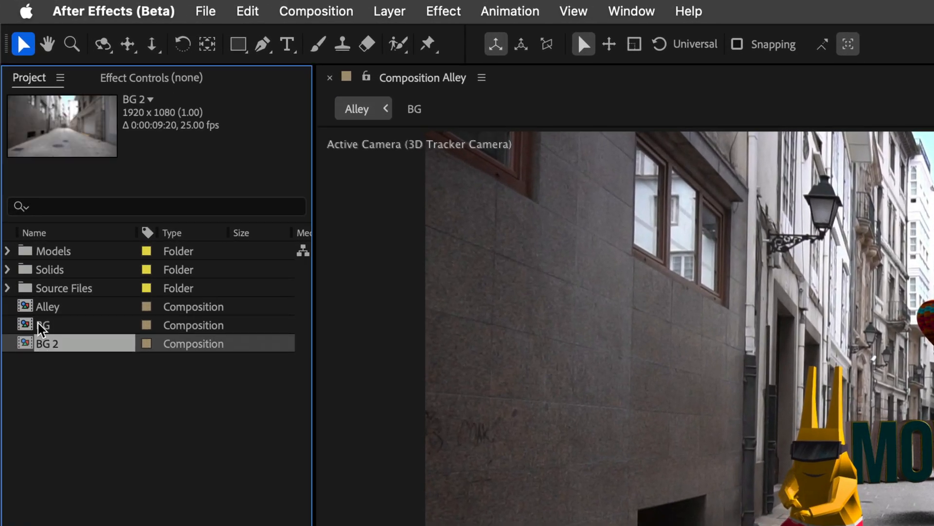
# Step: Rename the copy BG environment, use it as Environment Light 1's source and rotate the light to X 70°, Y −36°
pyautogui.write('BG environment')
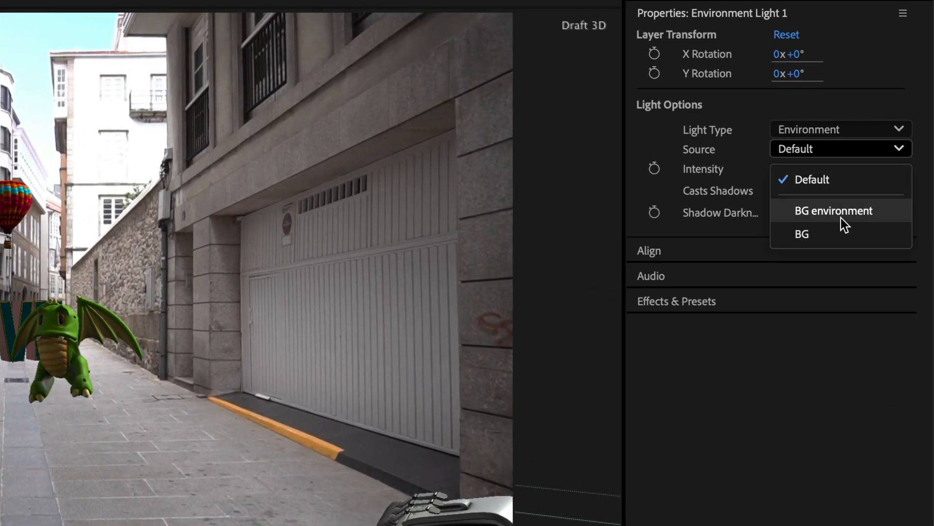
pyautogui.click(834, 210)
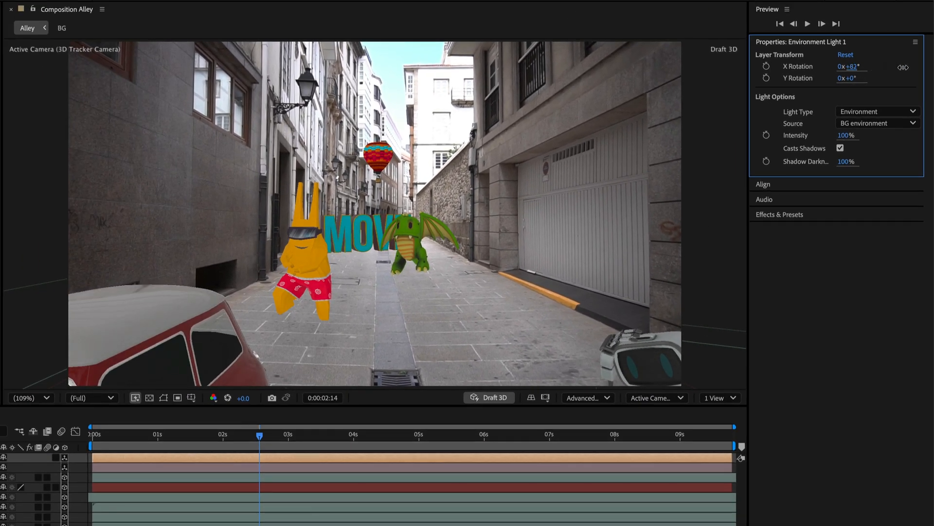
pyautogui.moveTo(850, 66); pyautogui.dragTo(843, 66)
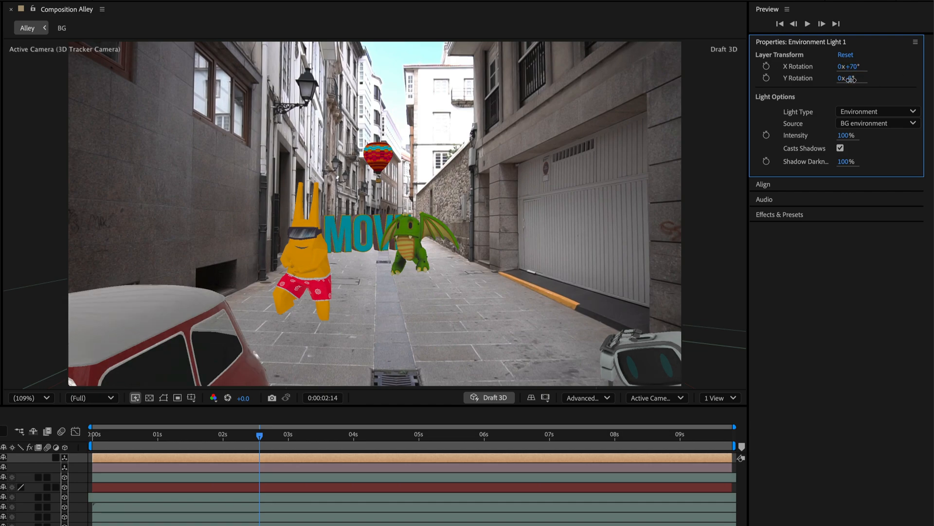
pyautogui.click(645, 362)
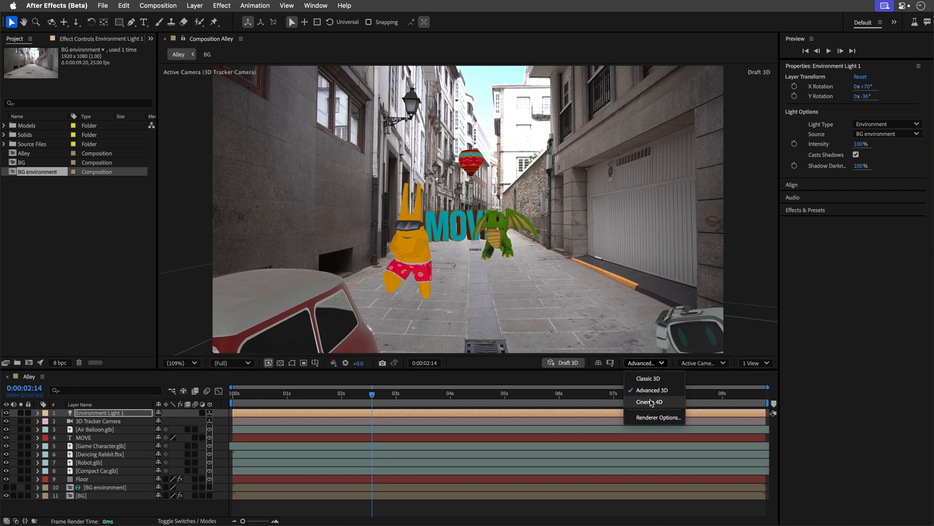
# Step: Set Shadows Resolution to Double (128 MB) in the Advanced 3D Renderer Options
pyautogui.click(656, 417)
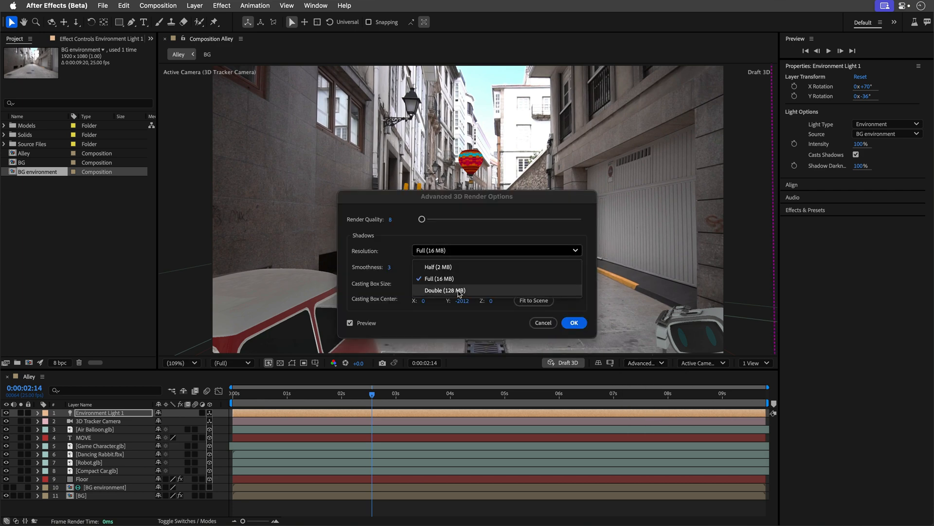
pyautogui.click(574, 322)
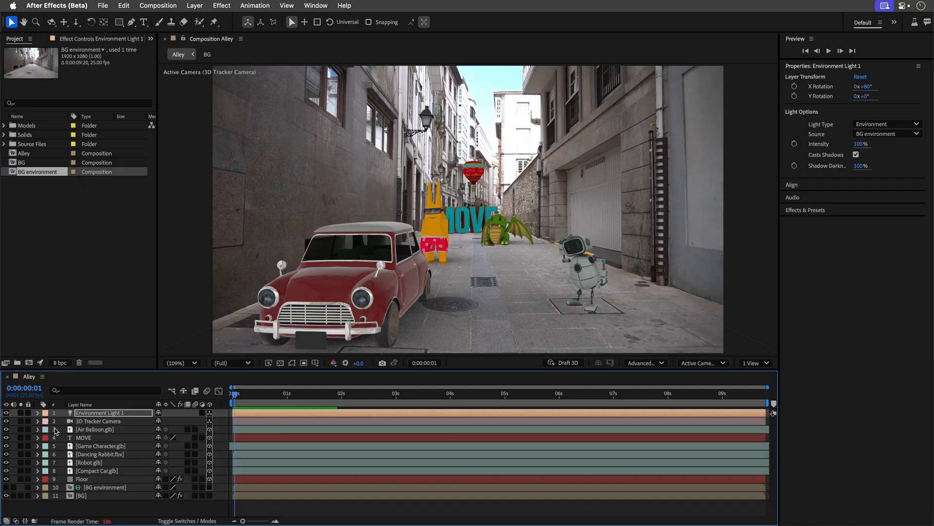
# Step: Review the tracker camera, environment light and Floor layers, then select the BG environment layer
pyautogui.click(97, 420)
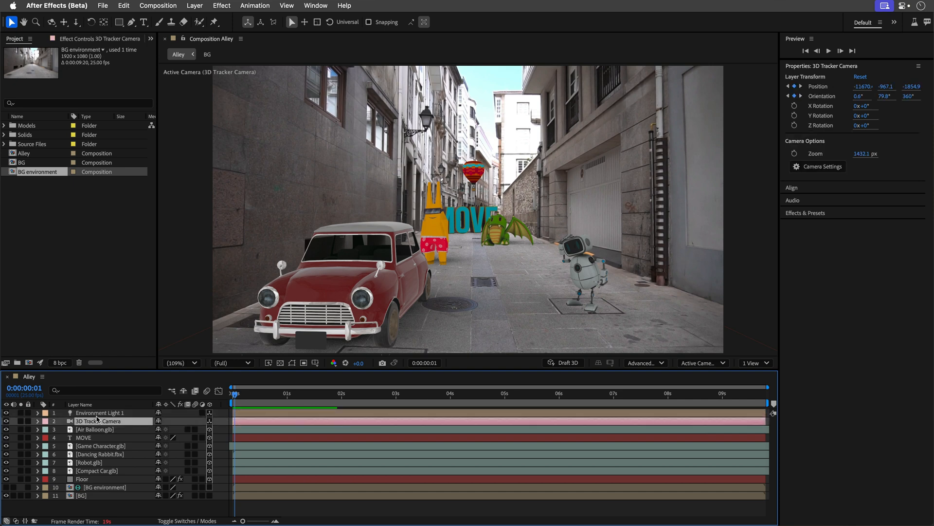
pyautogui.click(99, 413)
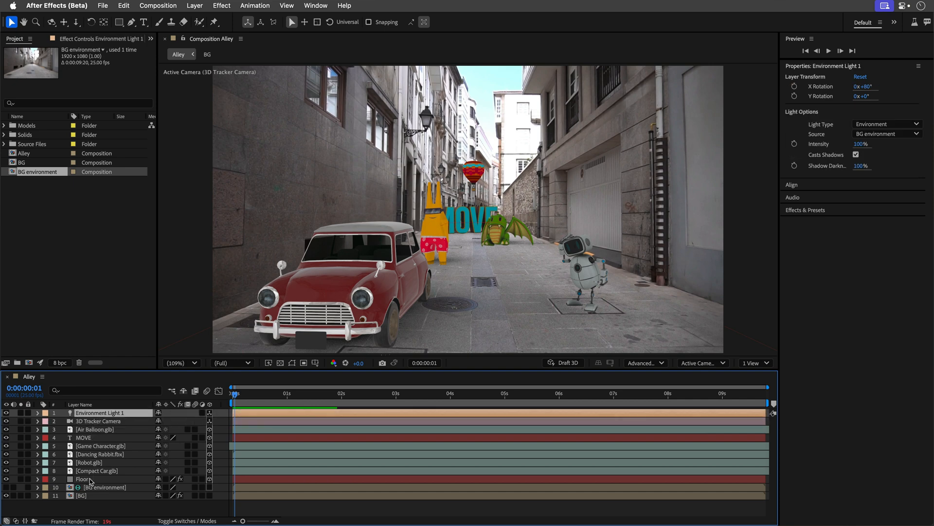
pyautogui.click(82, 479)
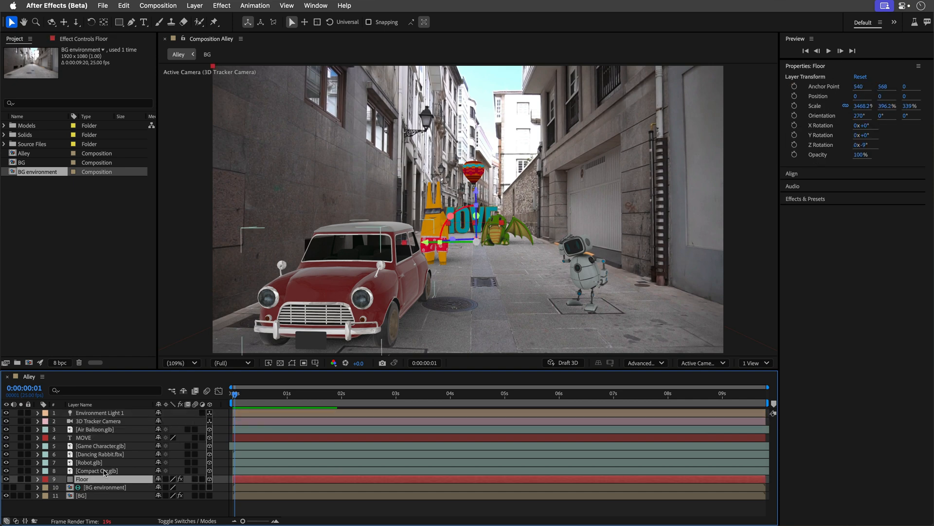
pyautogui.click(95, 487)
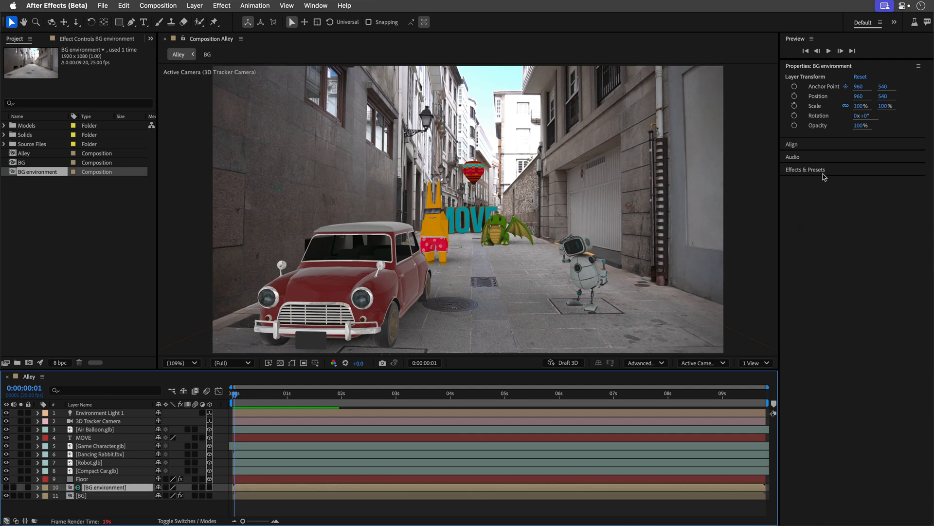
# Step: Search Effects & Presets for 'chec' and 'solid', then clear the search
pyautogui.click(804, 170)
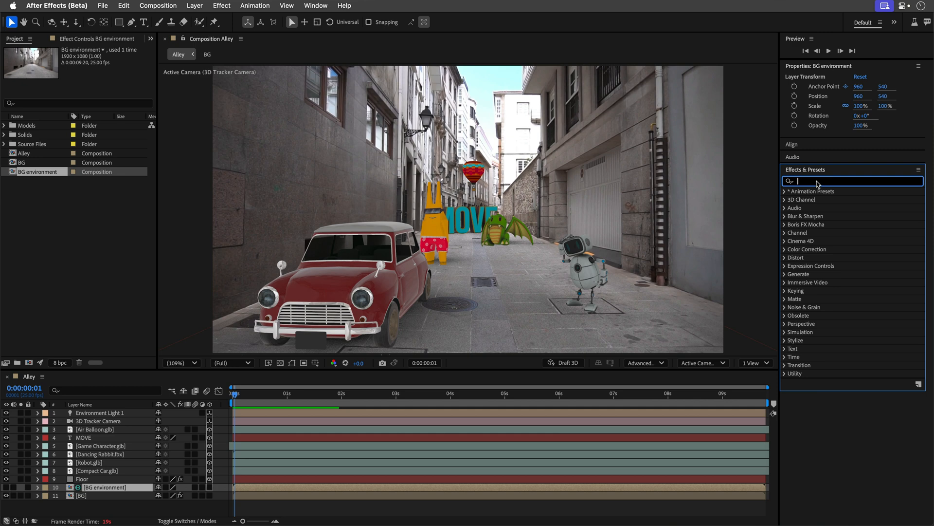
pyautogui.write('chec')
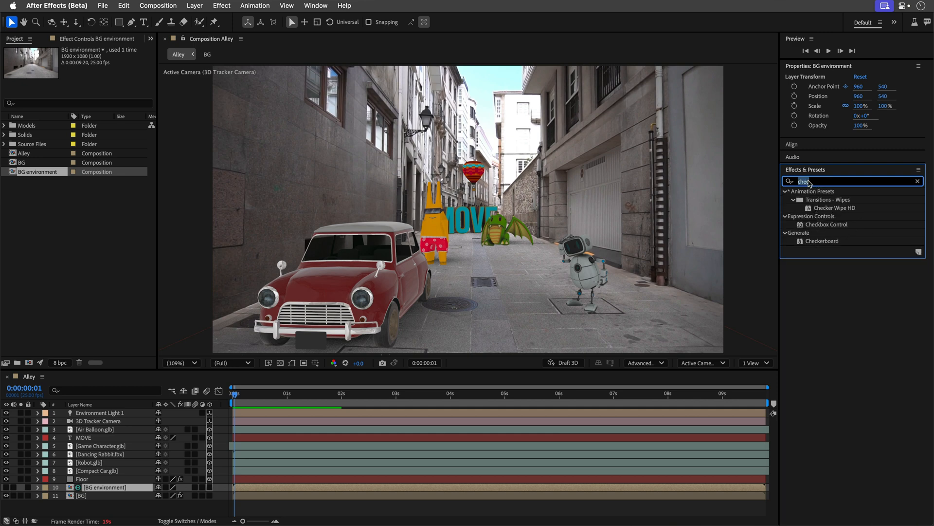
pyautogui.write('solid')
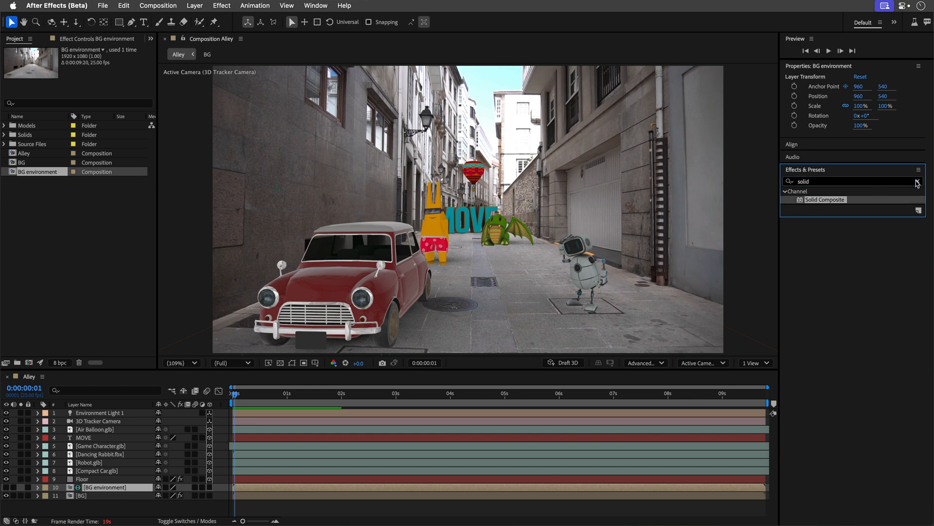
pyautogui.click(917, 181)
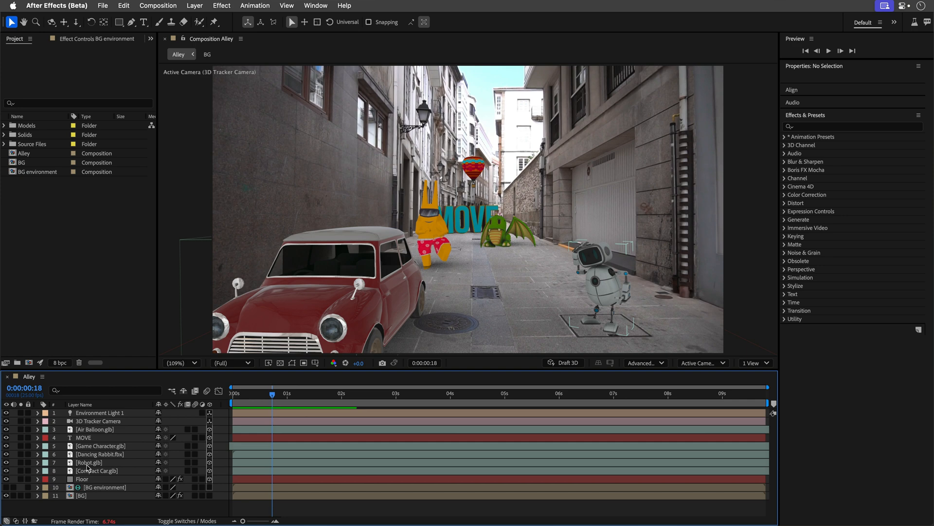
# Step: Select the Robot.glb layer in the Alley timeline
pyautogui.click(88, 462)
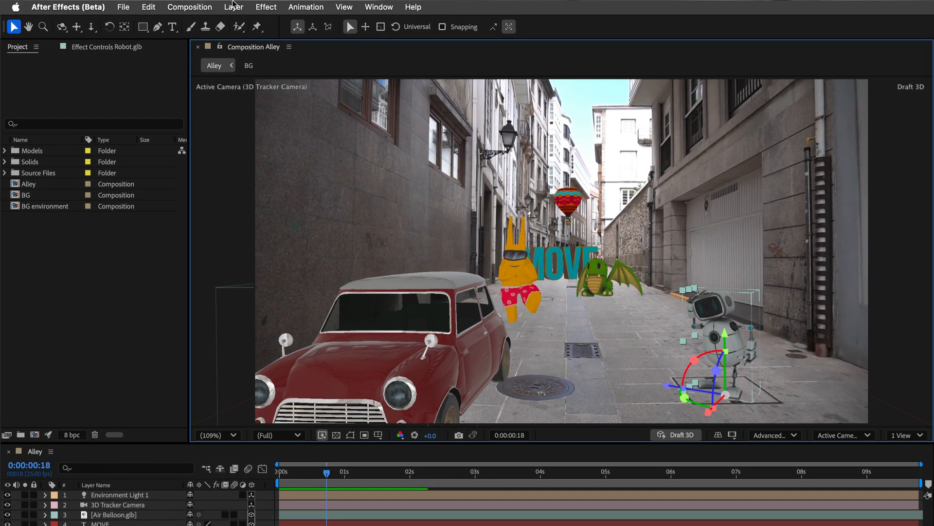
# Step: Create an instance of Robot.glb via Layer > Create Instance
pyautogui.click(233, 7)
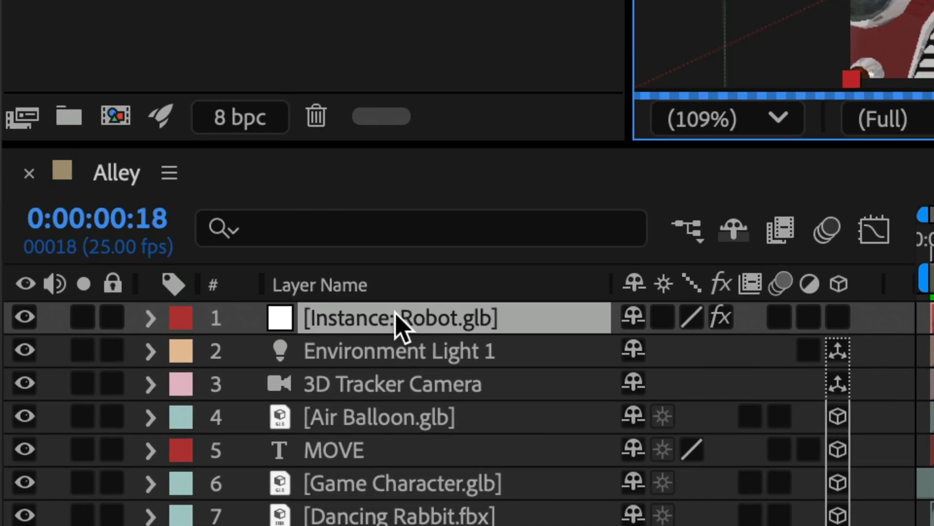
pyautogui.moveTo(403, 328)
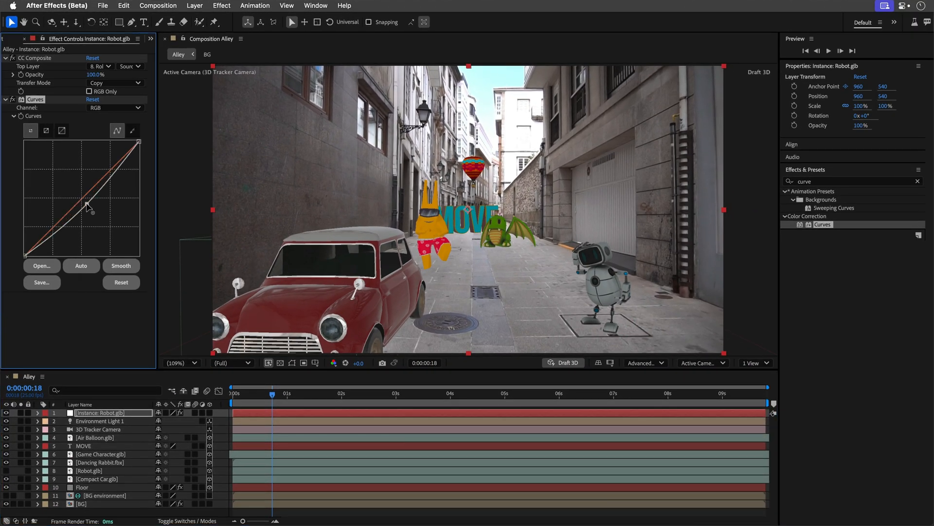
# Step: Switch Curves to the Blue channel, apply Fast Box Blur to the Robot instance and bring up Robot.glb's layer options
pyautogui.click(114, 107)
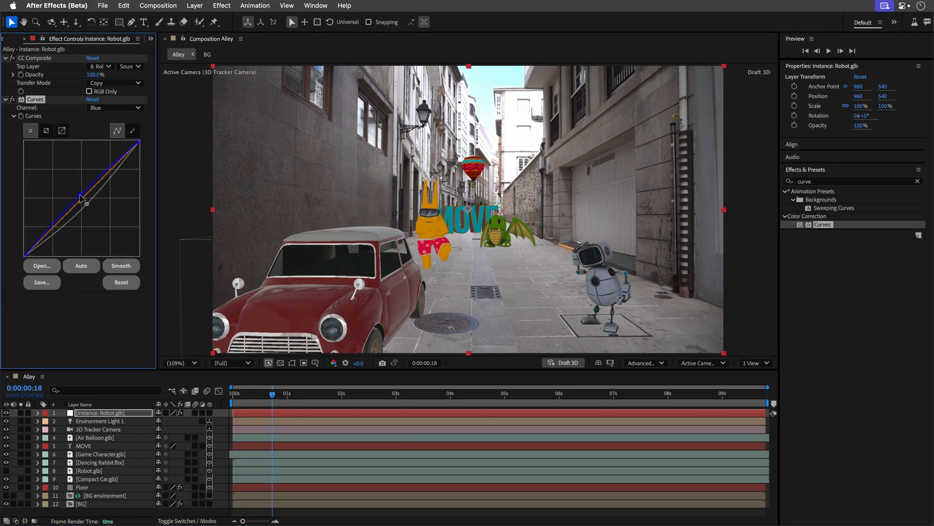
pyautogui.write('fast')
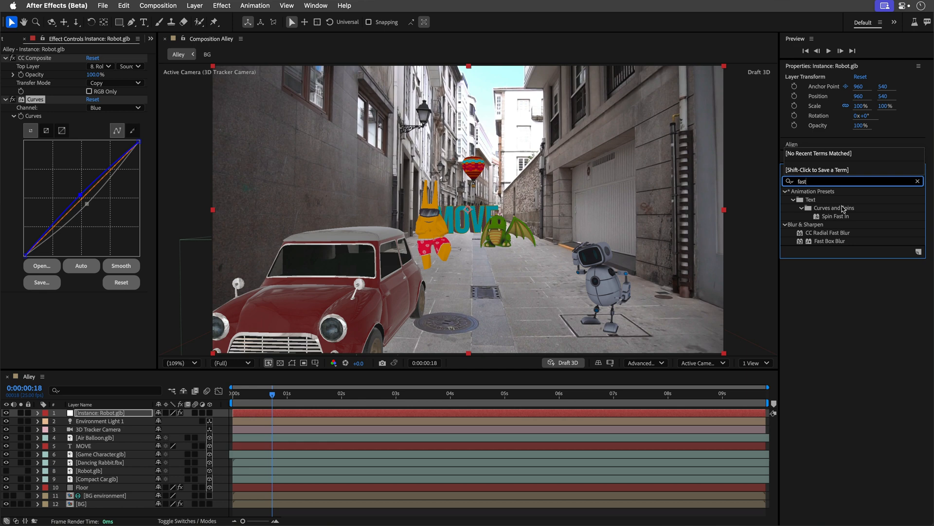
pyautogui.doubleClick(829, 241)
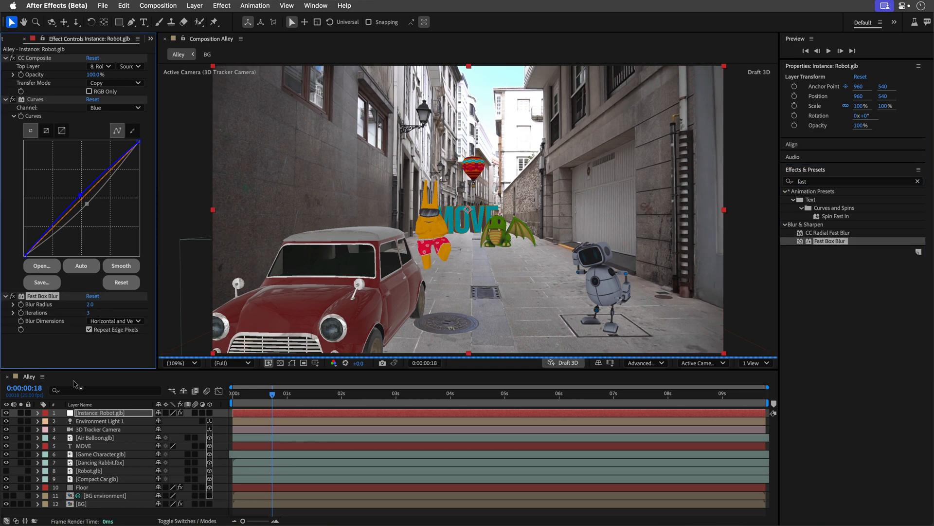
pyautogui.rightClick(82, 470)
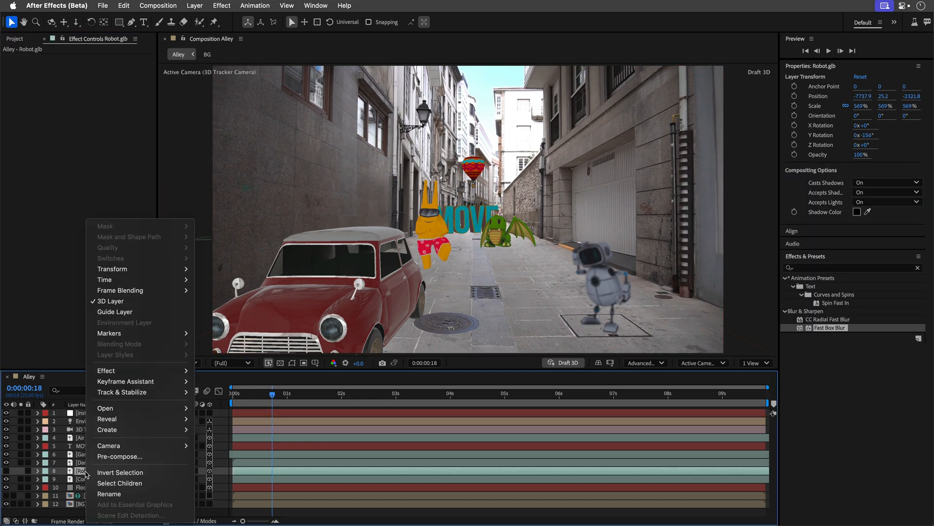
pyautogui.moveTo(119, 455)
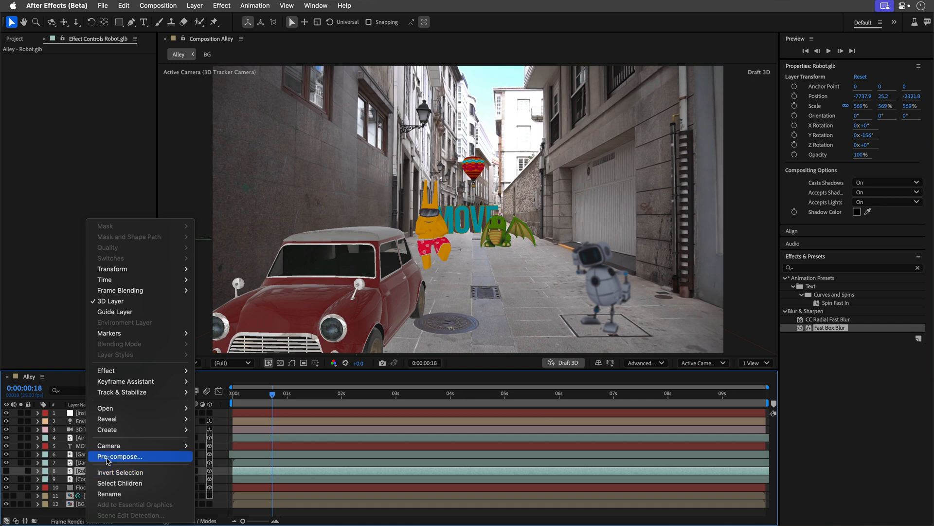
pyautogui.moveTo(214, 333)
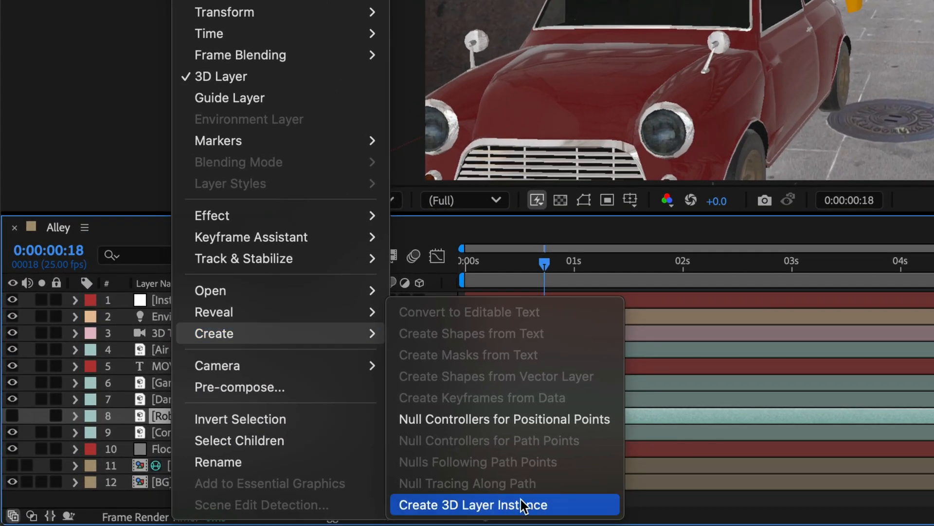
pyautogui.moveTo(724, 498)
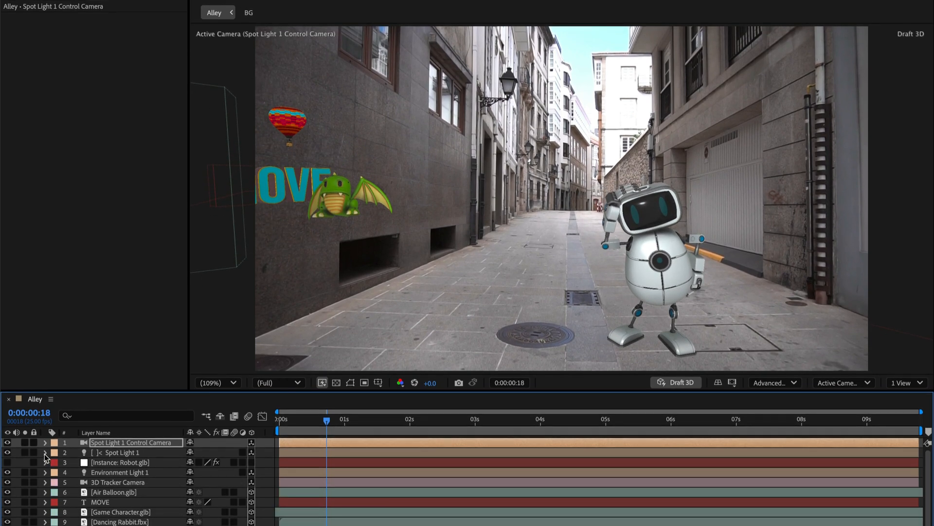
# Step: Select the Spot Light 1 layer to reveal its beam around the robot
pyautogui.click(47, 452)
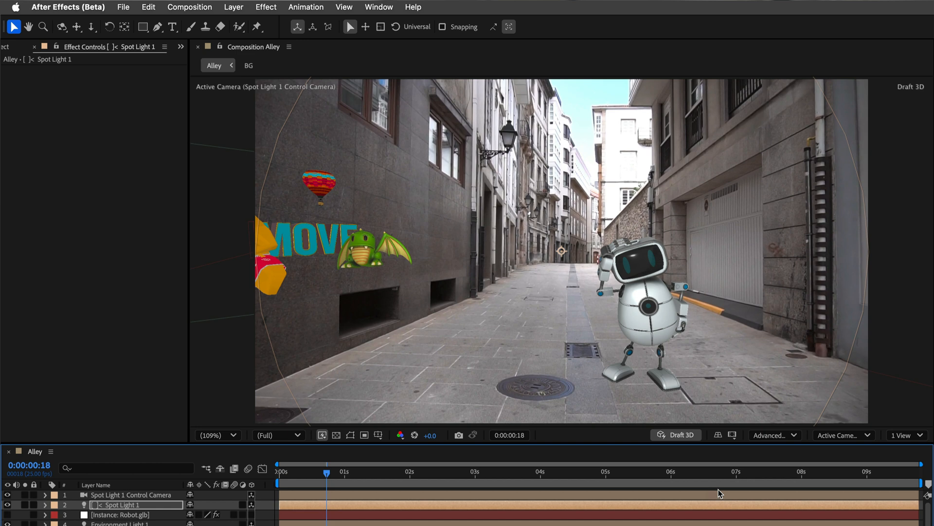
pyautogui.moveTo(740, 502)
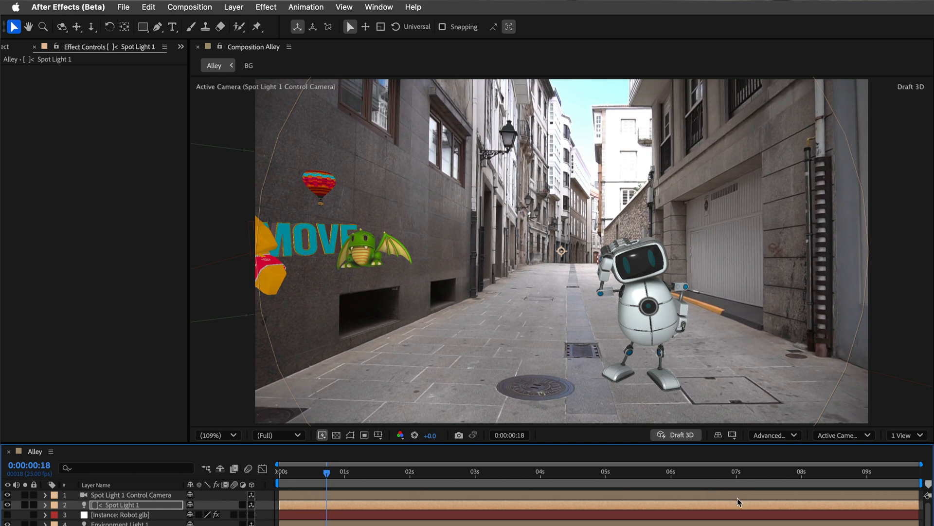
# Step: View the spotlight in a 2 Views layout with Top view, then return to 1 View through 3D Tracker Camera
pyautogui.click(907, 435)
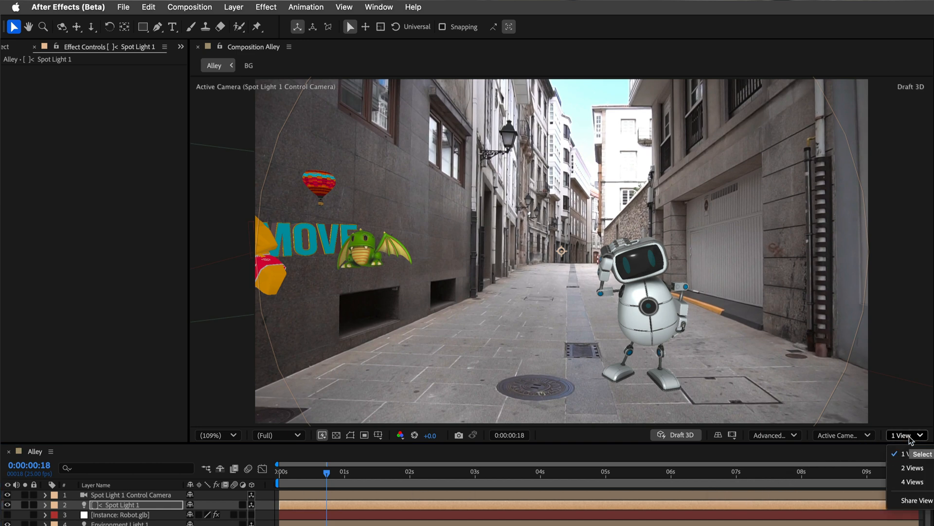
pyautogui.click(911, 468)
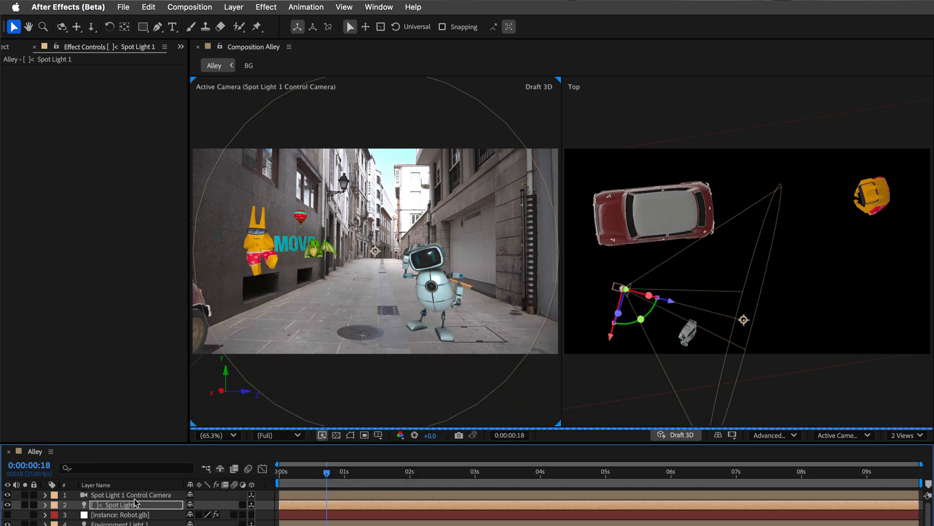
pyautogui.click(907, 434)
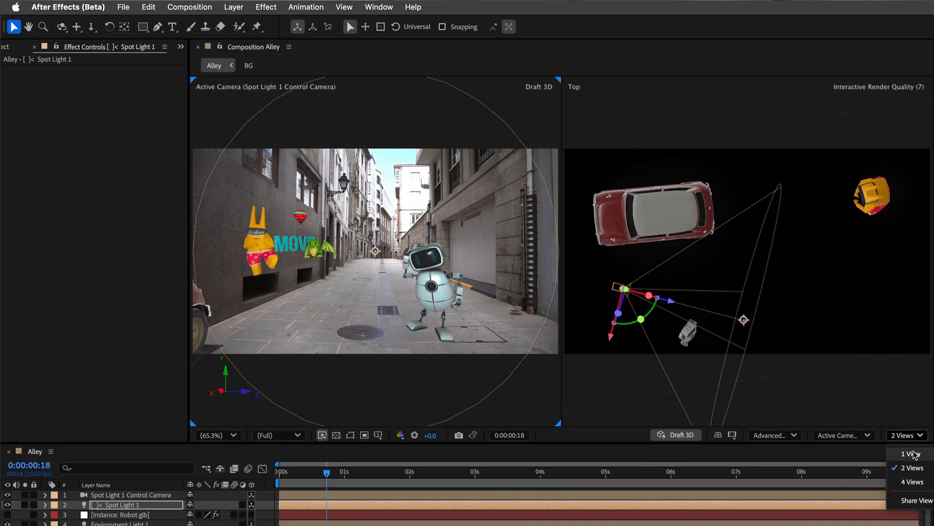
pyautogui.click(912, 453)
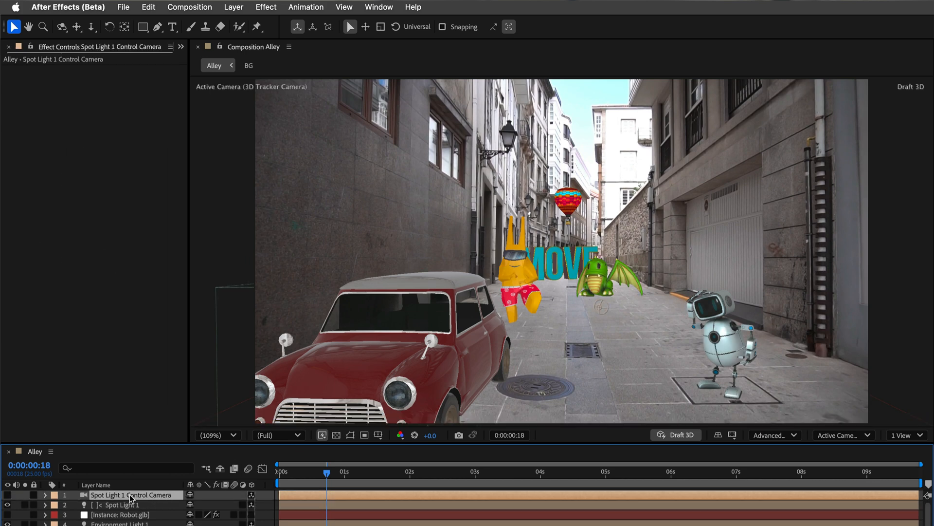
# Step: Drag Spot Light 1 Control Camera to the bottom of the Alley layer stack
pyautogui.click(234, 7)
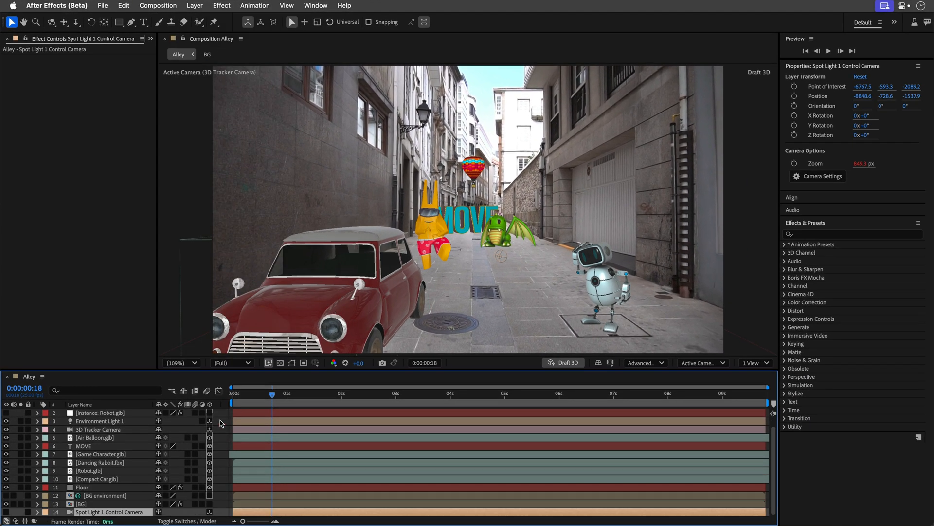
pyautogui.moveTo(677, 377)
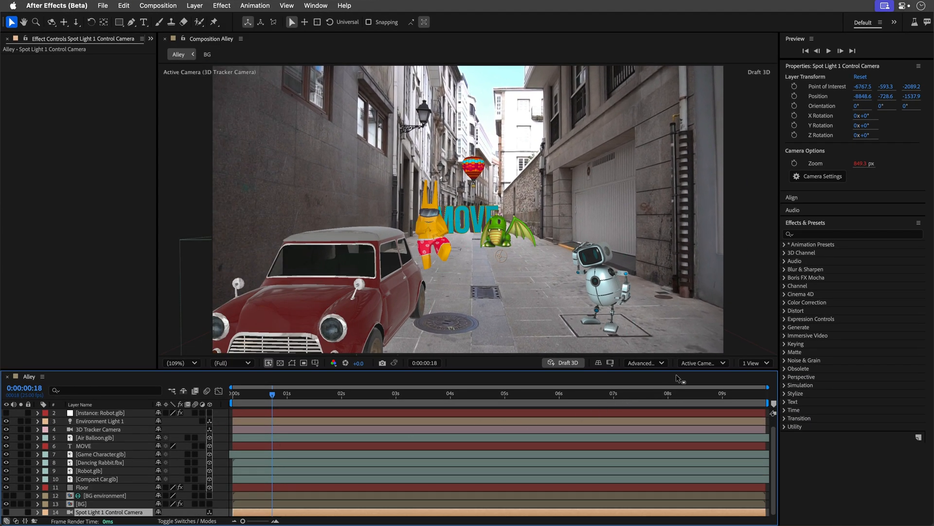
pyautogui.click(702, 362)
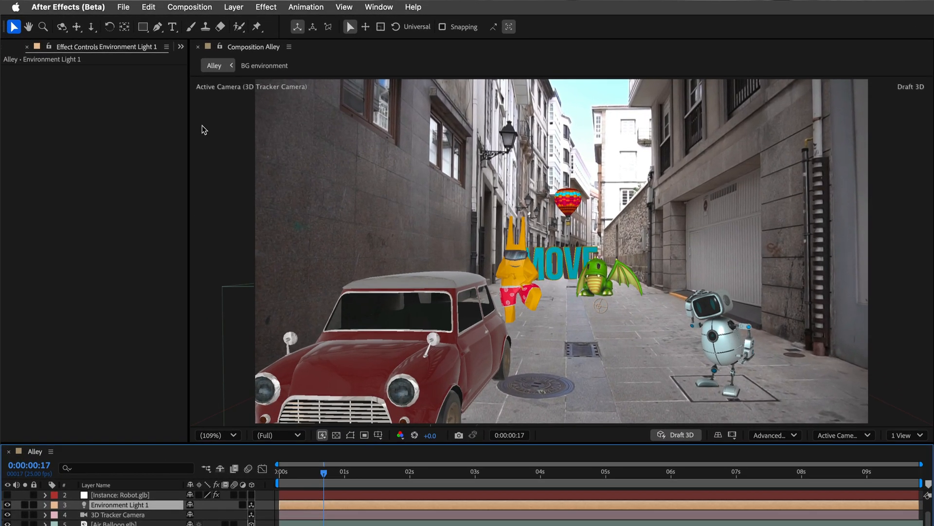
# Step: Create an Environment Background layer from Environment Light 1 via Layer > Light
pyautogui.click(233, 7)
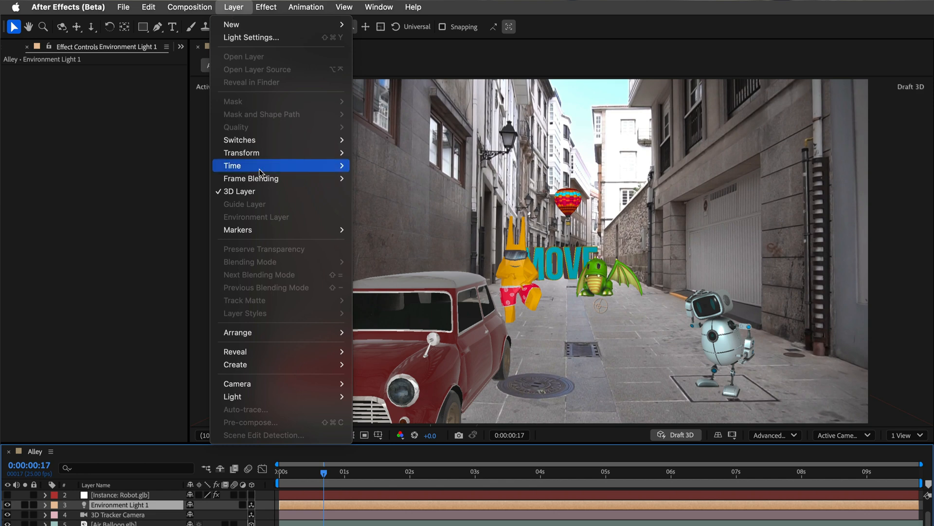
pyautogui.moveTo(231, 396)
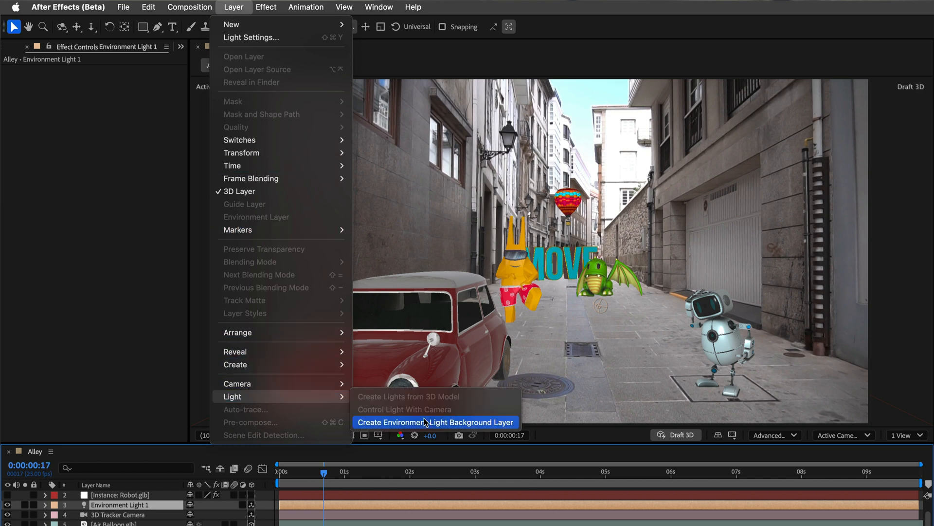
pyautogui.click(437, 422)
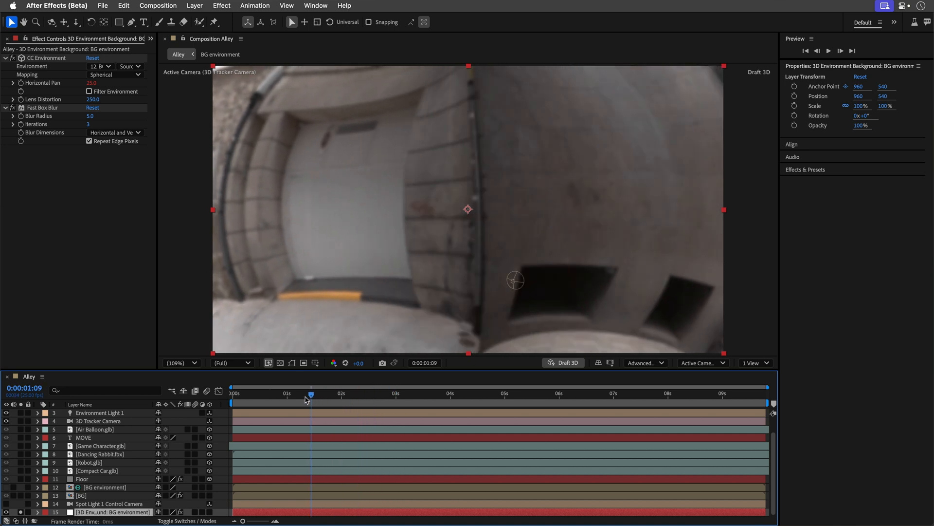
# Step: Set Fast Box Blur's Blur Radius to 1.0 and scrub to check the sharper backdrop
pyautogui.click(295, 393)
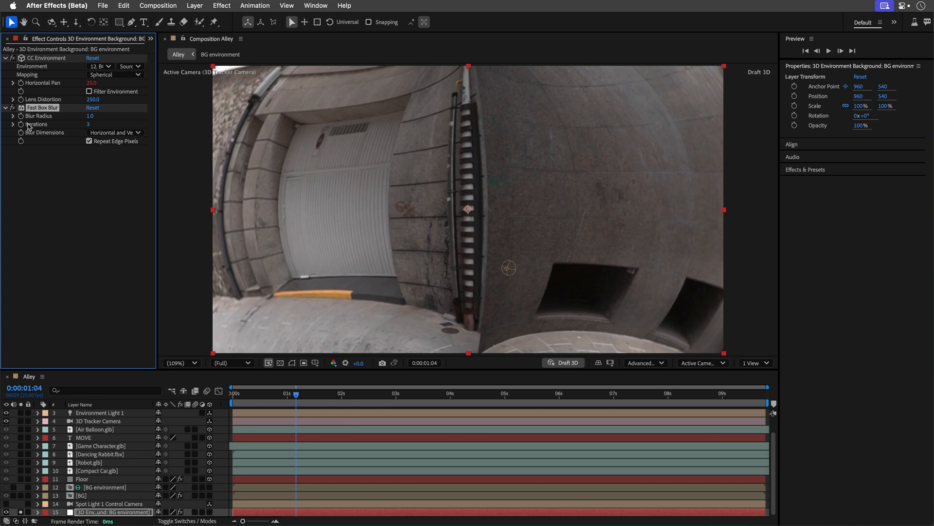
pyautogui.click(399, 407)
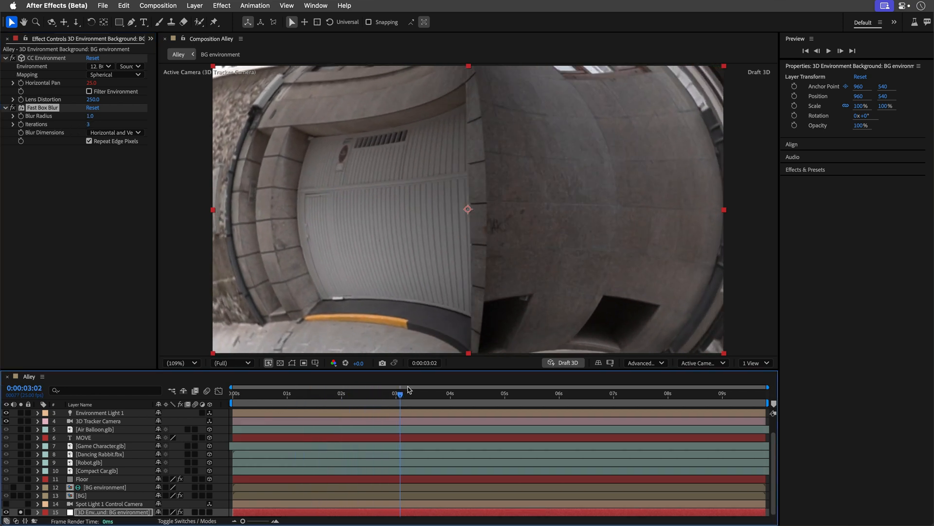
pyautogui.click(320, 396)
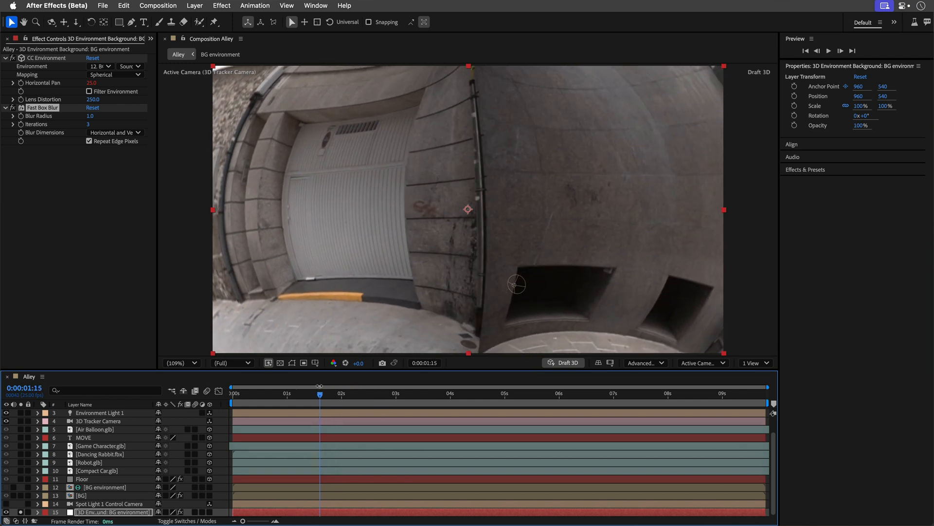
pyautogui.moveTo(279, 398)
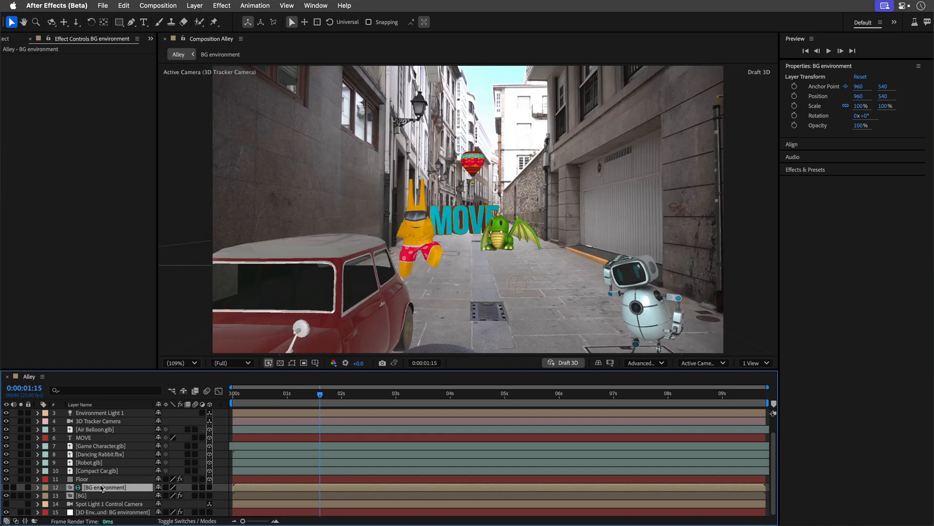
# Step: Open BG environment, scrub through later frames, then return Alley to frame 0
pyautogui.click(255, 4)
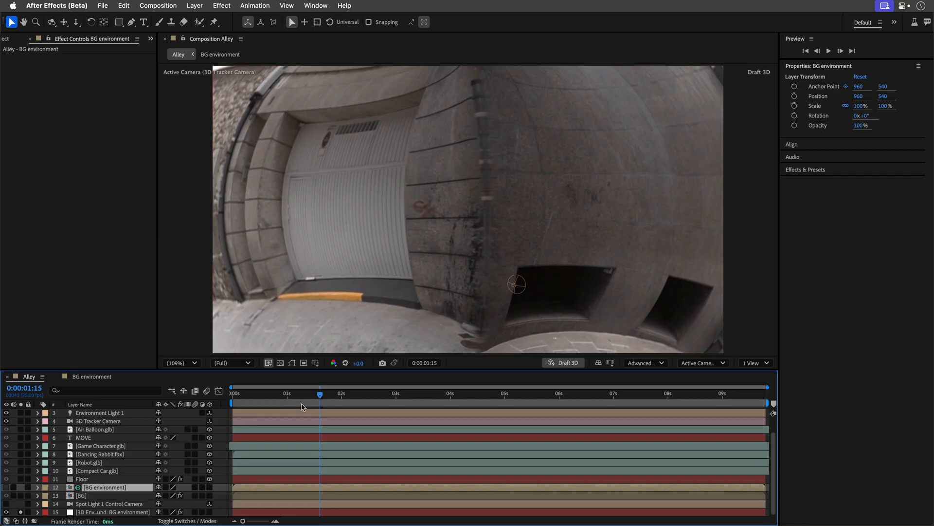
pyautogui.click(397, 394)
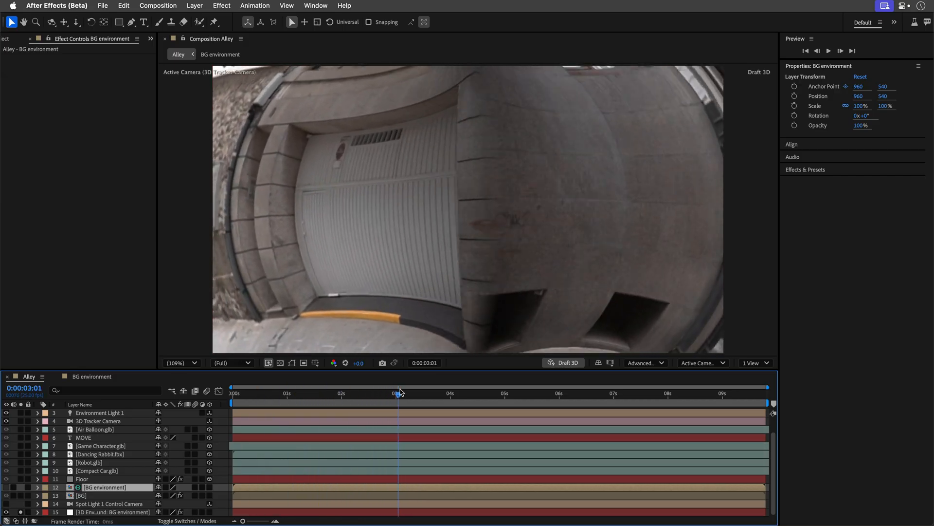
pyautogui.moveTo(397, 392); pyautogui.dragTo(342, 392)
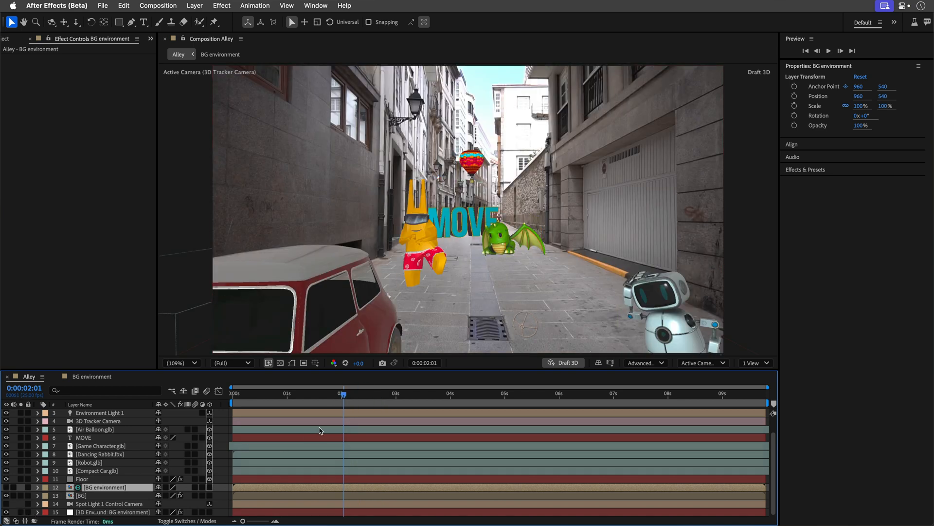
pyautogui.moveTo(343, 395)
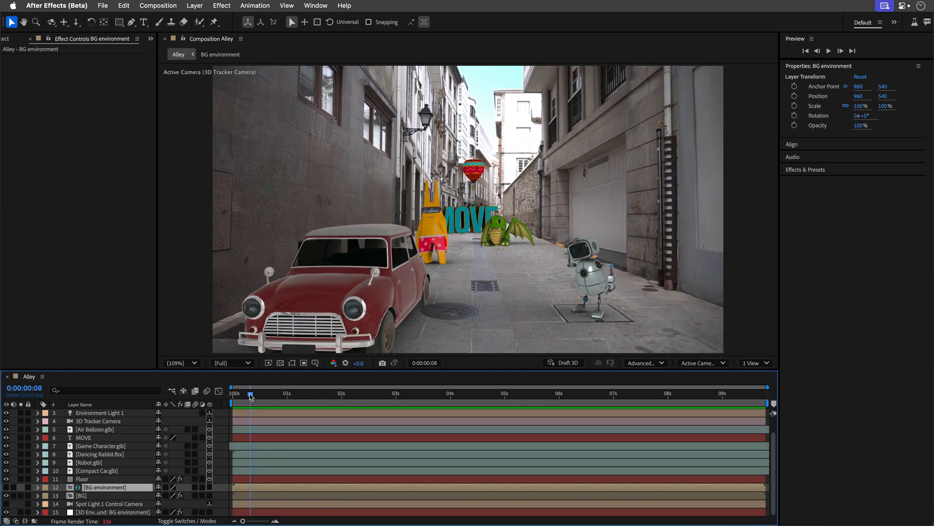
pyautogui.click(250, 393)
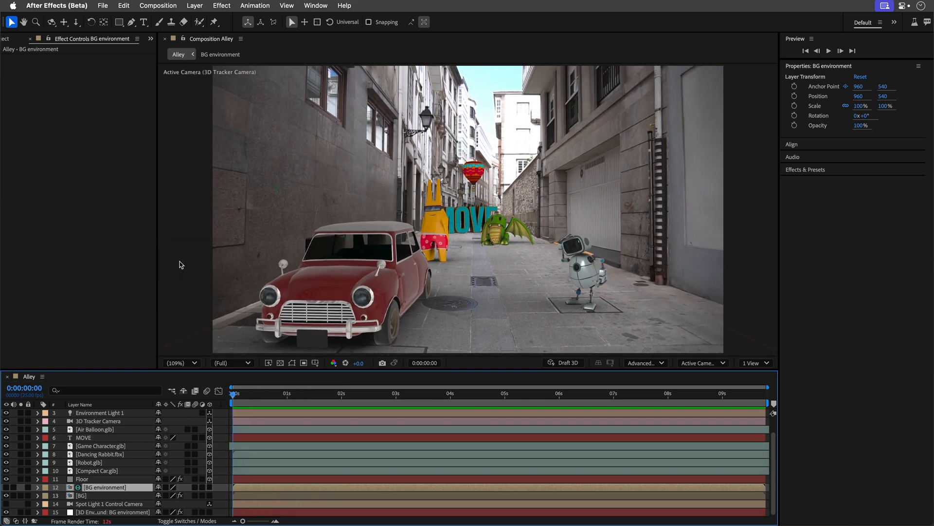